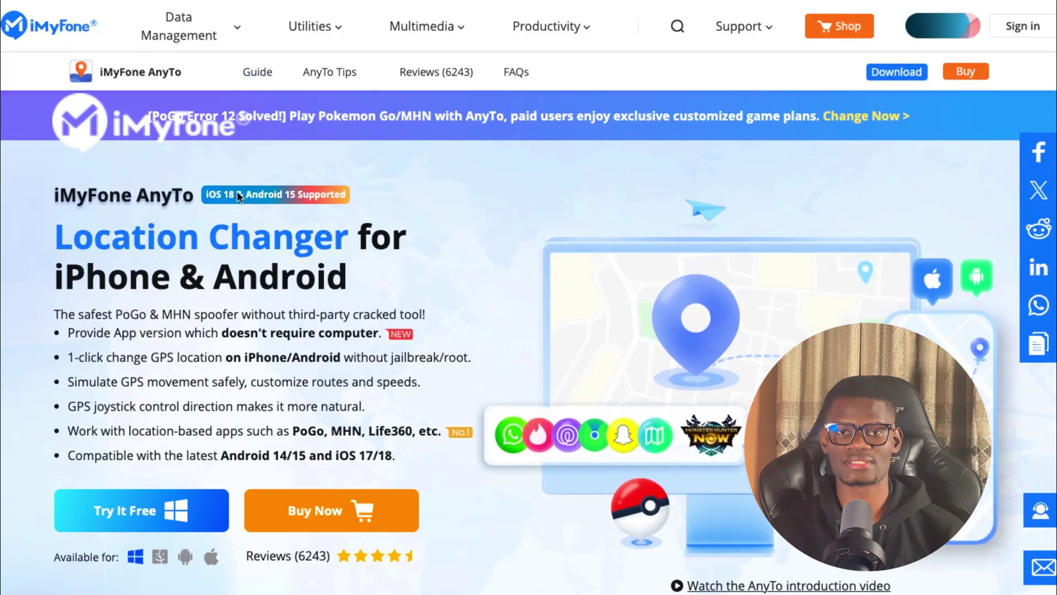
Browse the iMyFone site menus to reach the AnyTo product page.
left_click(178, 27)
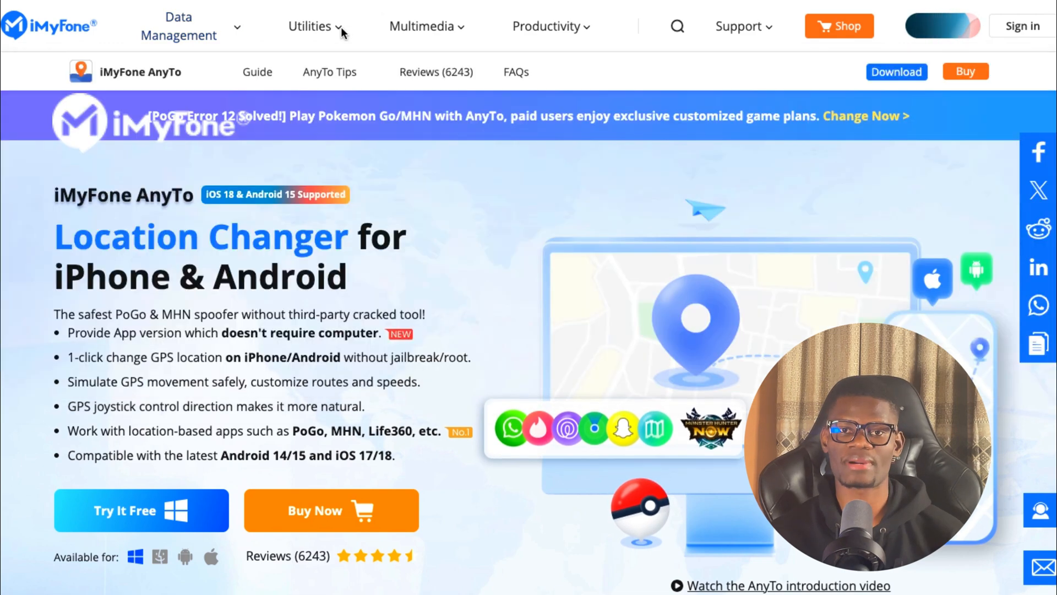
left_click(311, 26)
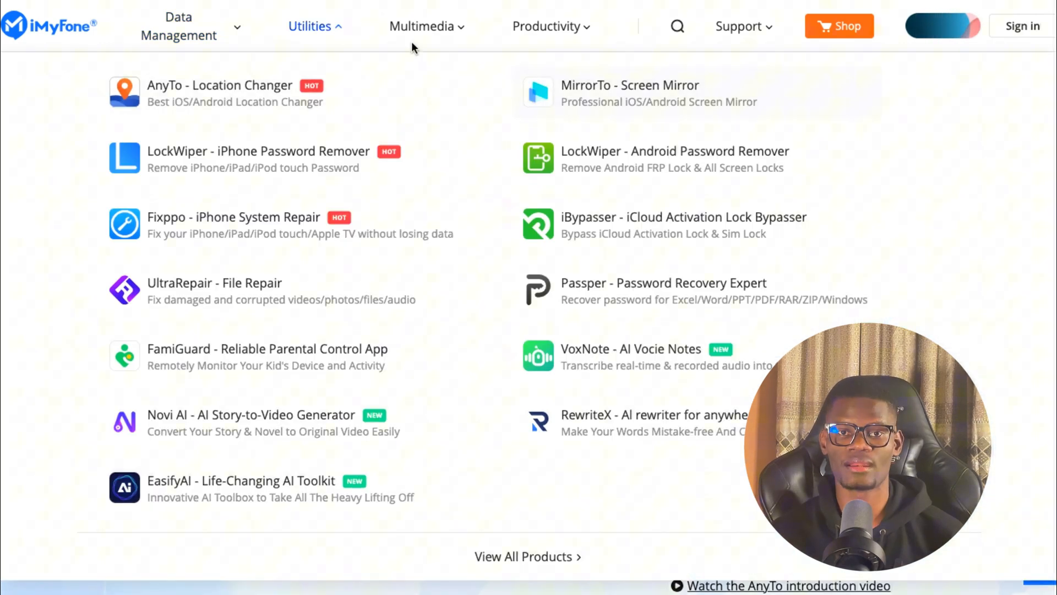
left_click(422, 26)
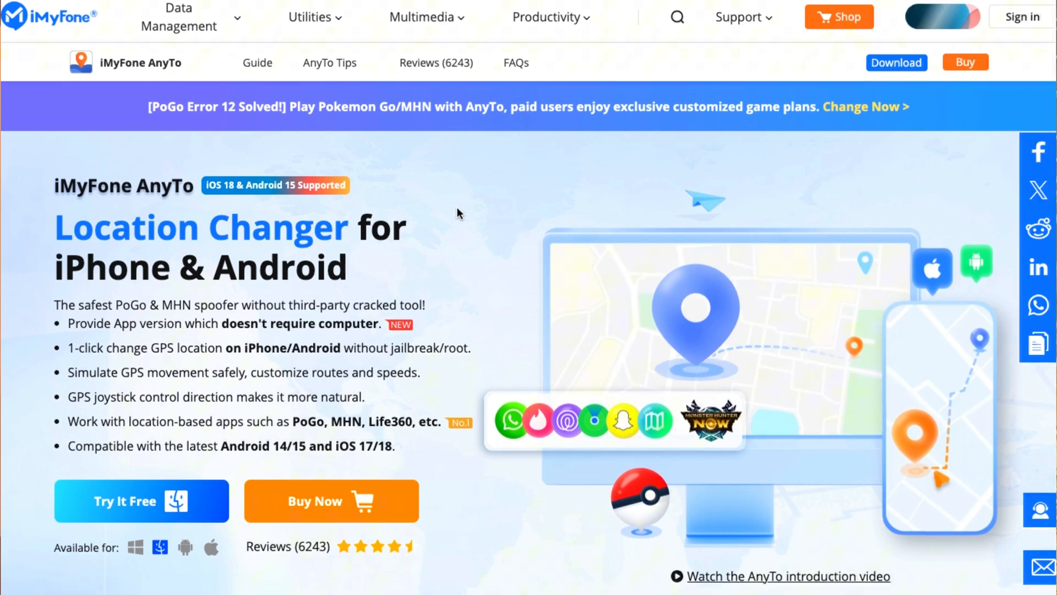
Scroll the AnyTo page to the 'Work Well on All Location-based Apps' section.
scroll("down", 3)
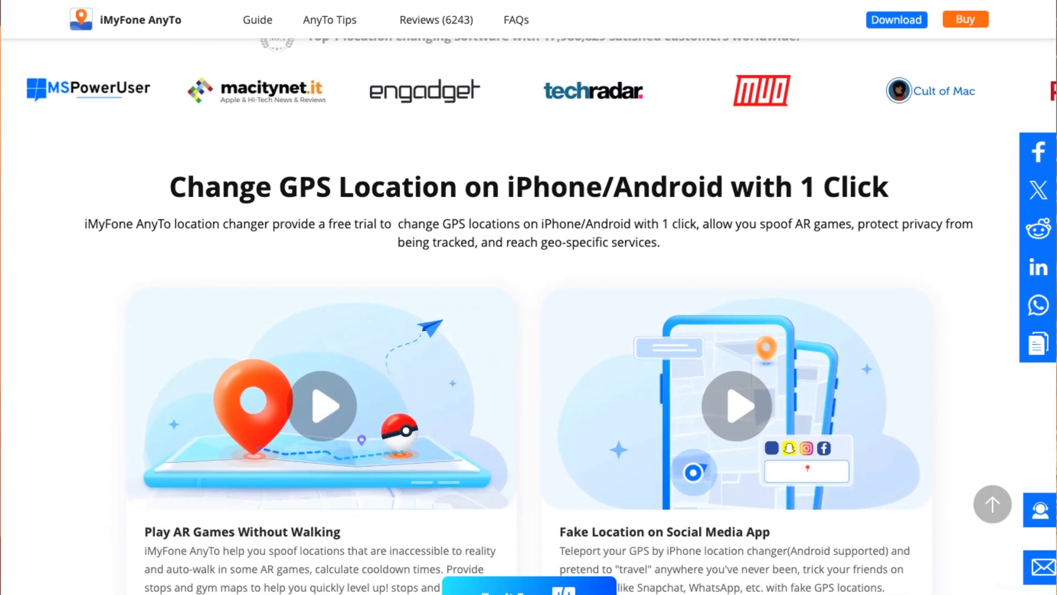
scroll("down", 3)
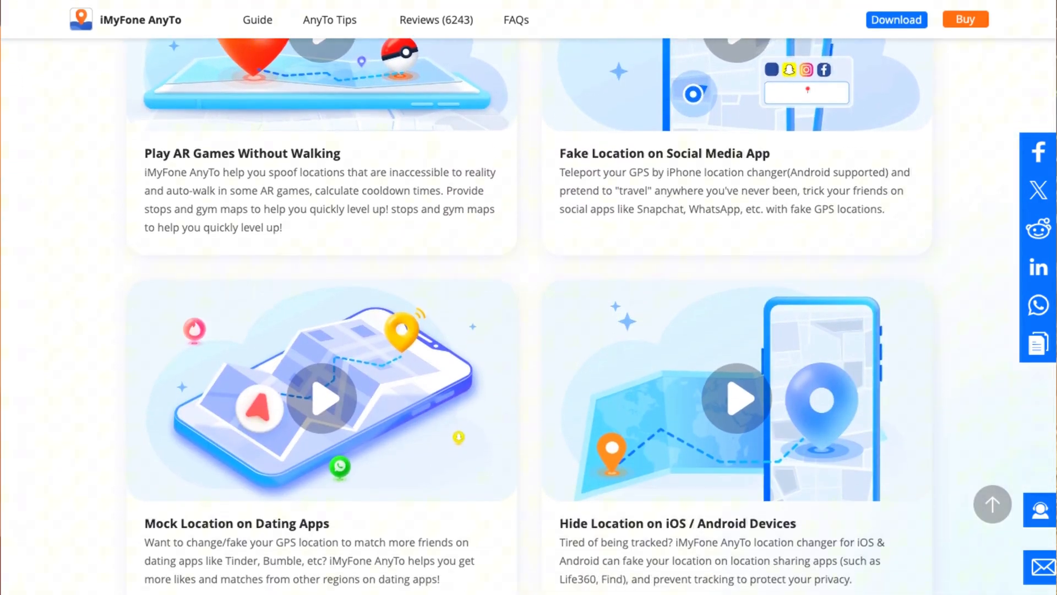
scroll("down", 3)
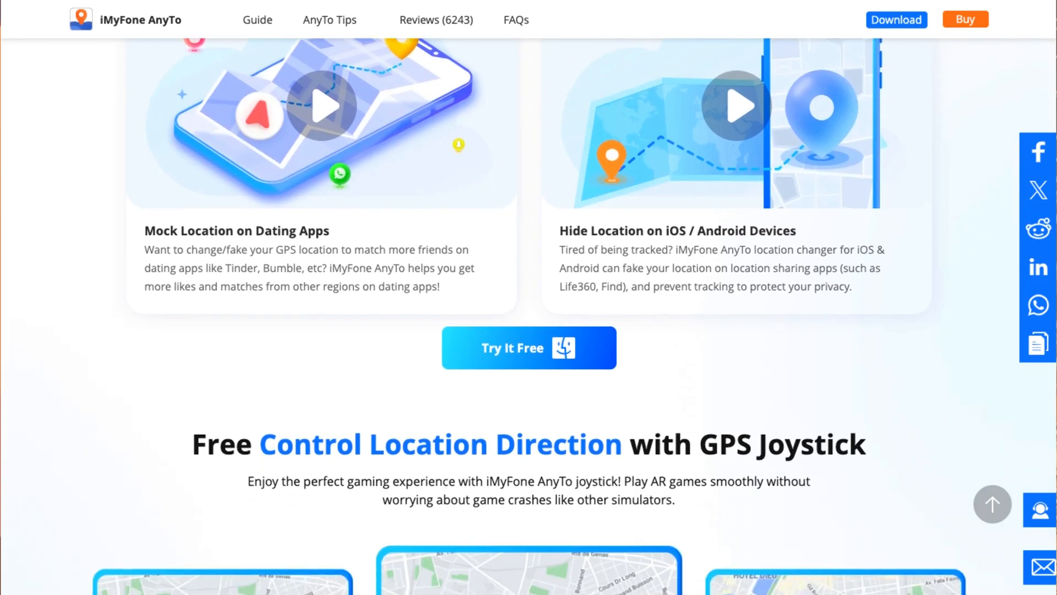
scroll("down", 3)
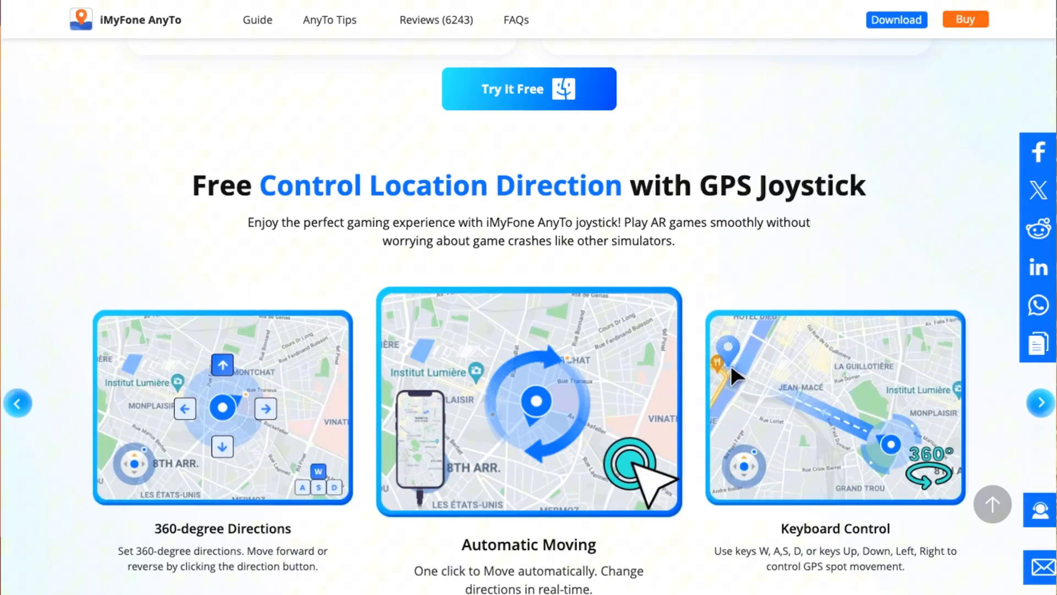
scroll("down", 3)
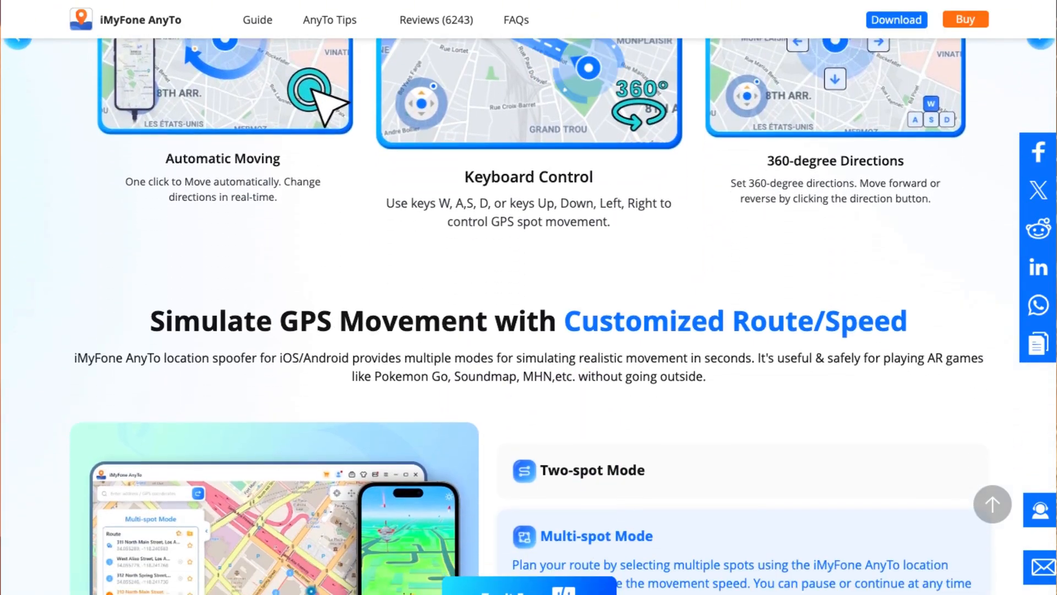
scroll("down", 3)
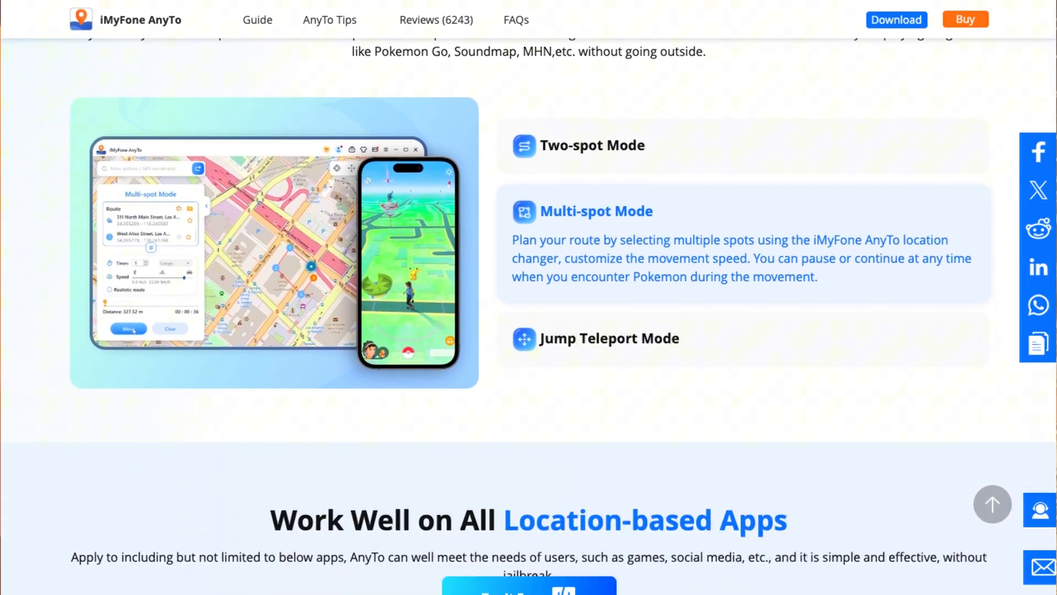
scroll("down", 3)
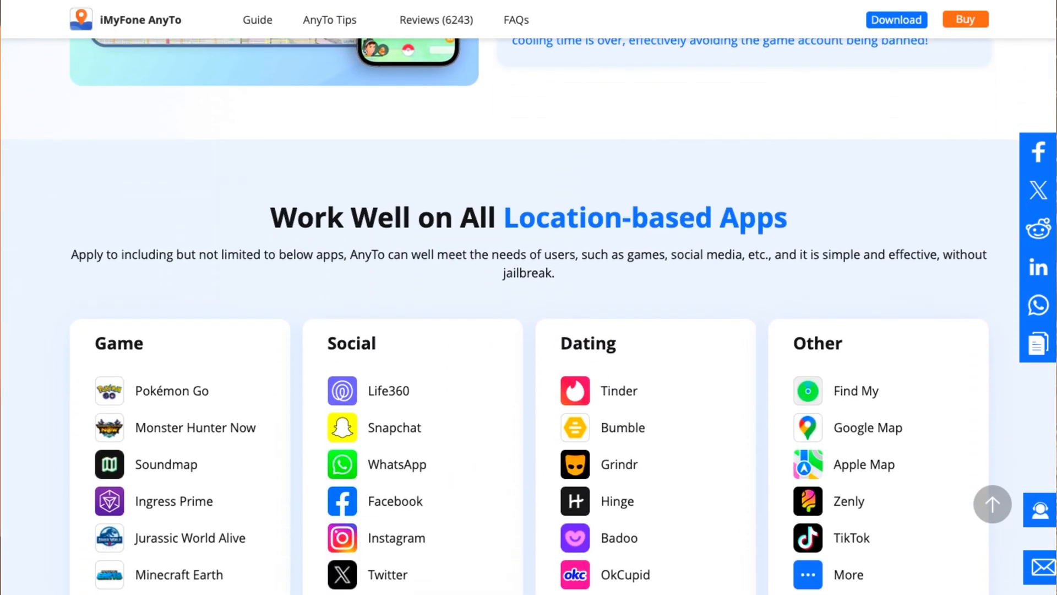
scroll("down", 3)
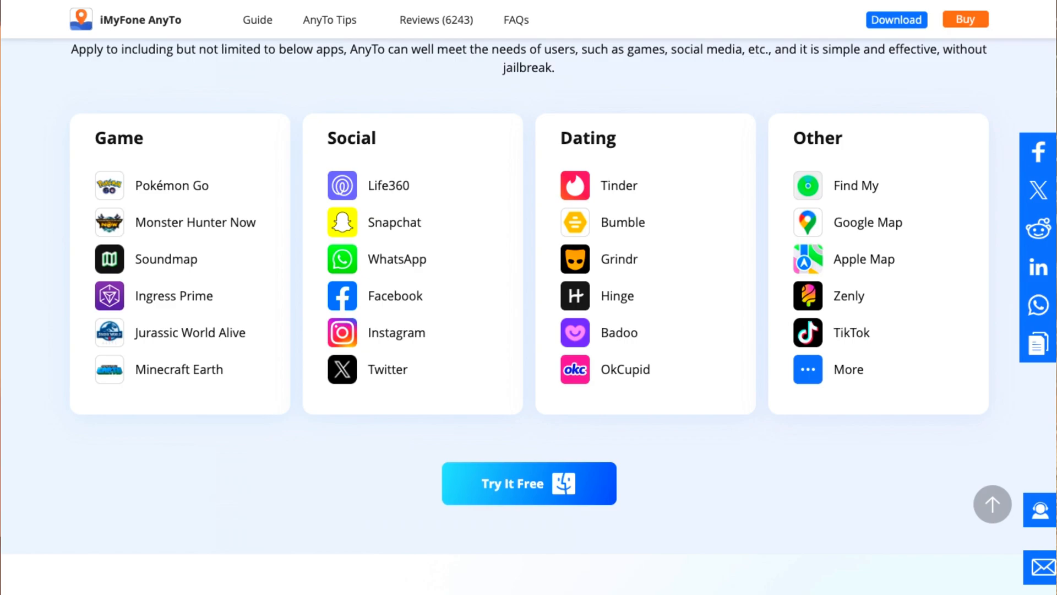
scroll("up", 3)
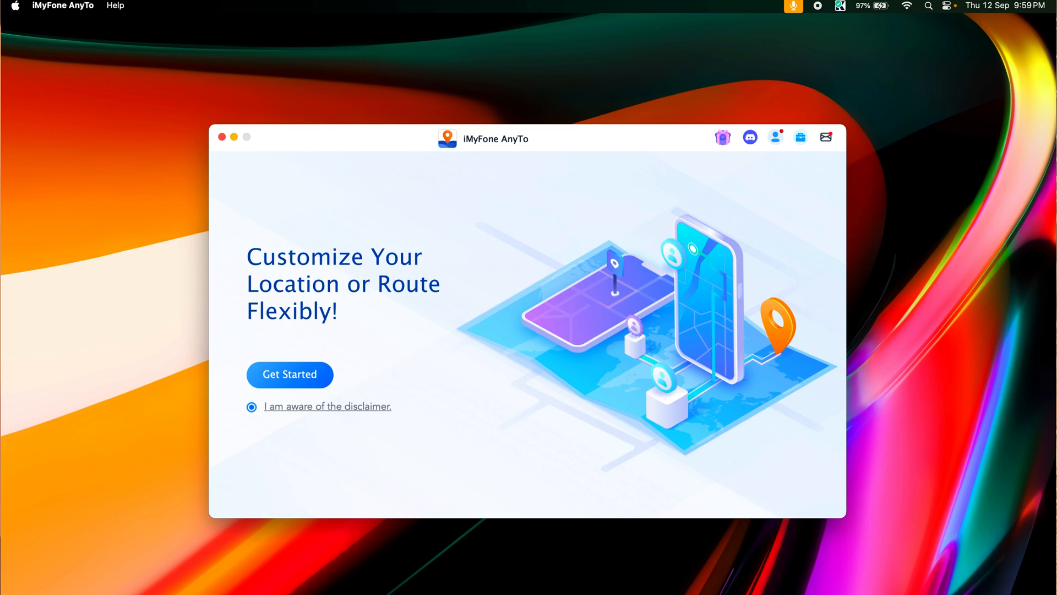
mouse_move(532, 170)
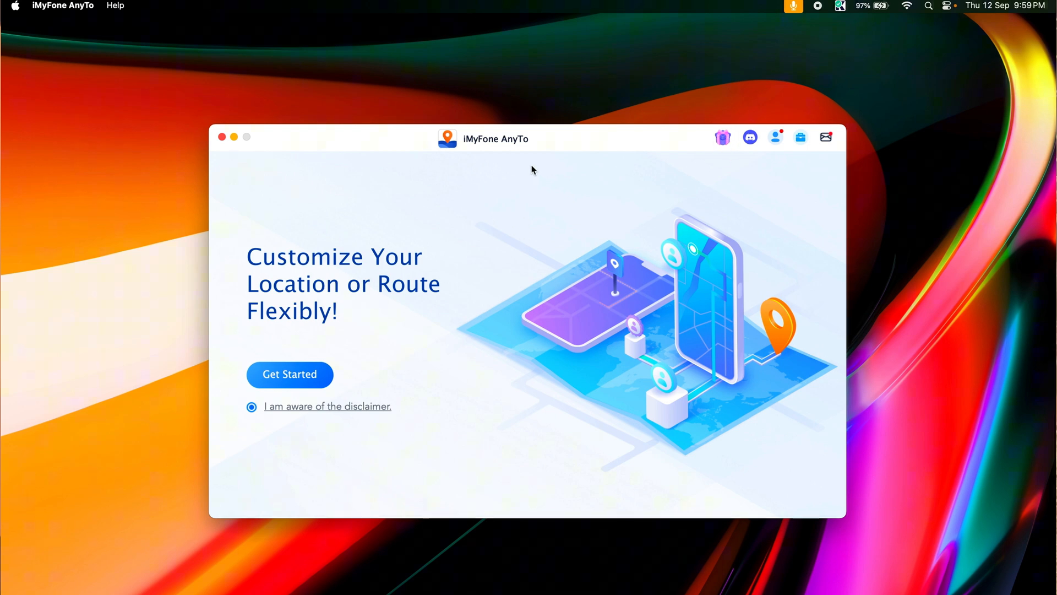
Start setup so the Choose Your Device dialog lists the Samsung Android phone over USB.
left_click(290, 375)
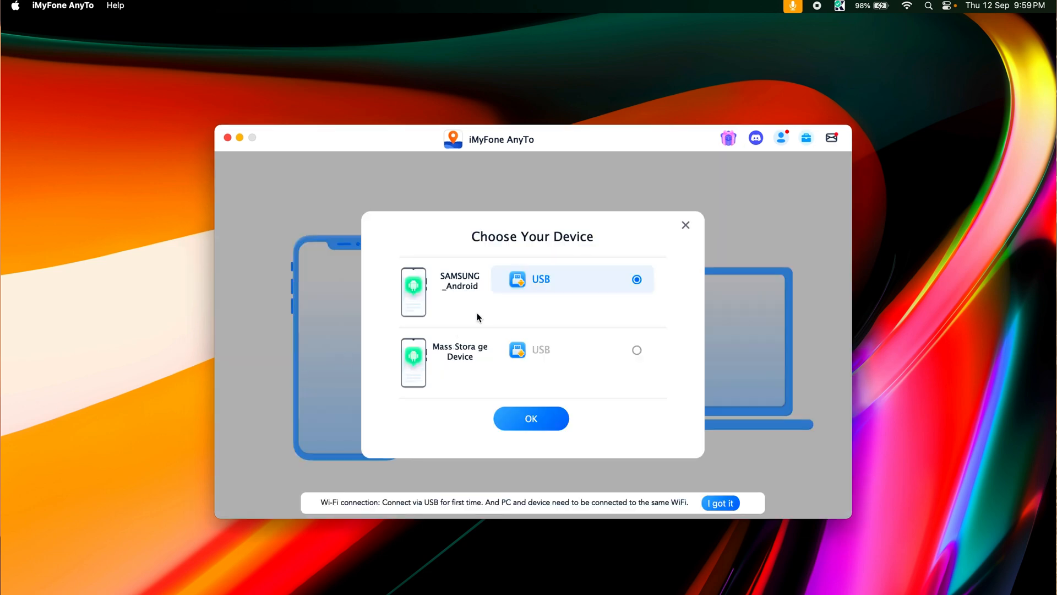
mouse_move(508, 258)
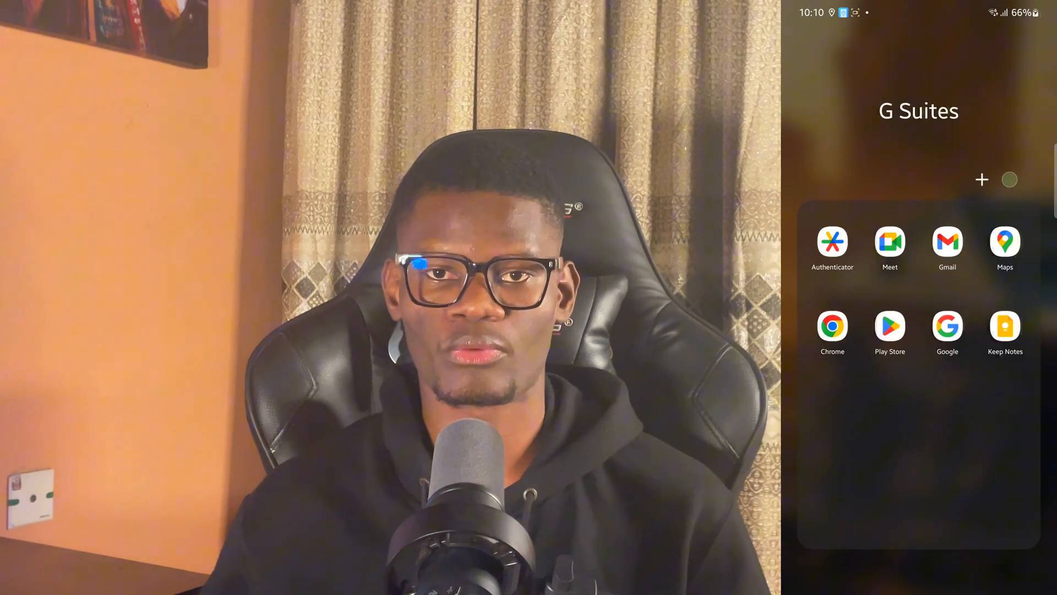
On the phone, leave the G Suites folder and bring up Gaming Hub.
left_click(1004, 241)
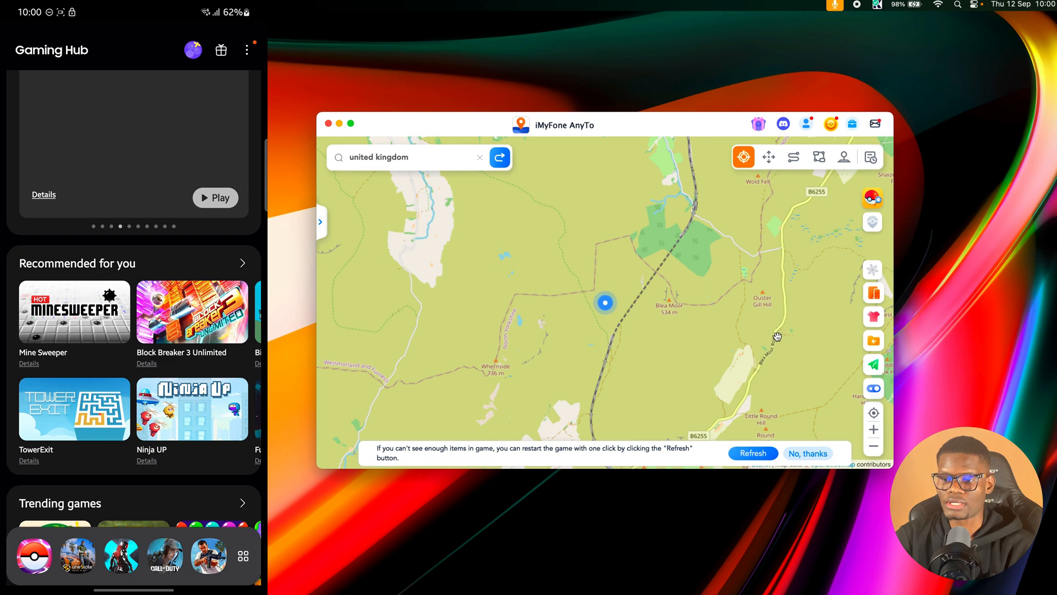
mouse_move(568, 317)
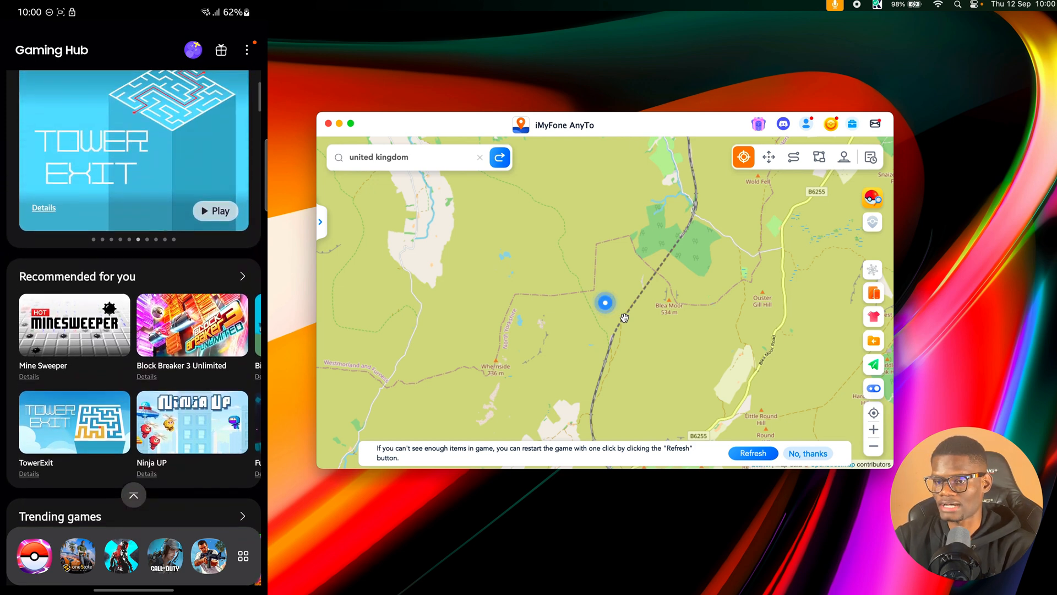
Scroll Gaming Hub to Pokémon Go and zoom the AnyTo map to Henley Street.
scroll("down", 3)
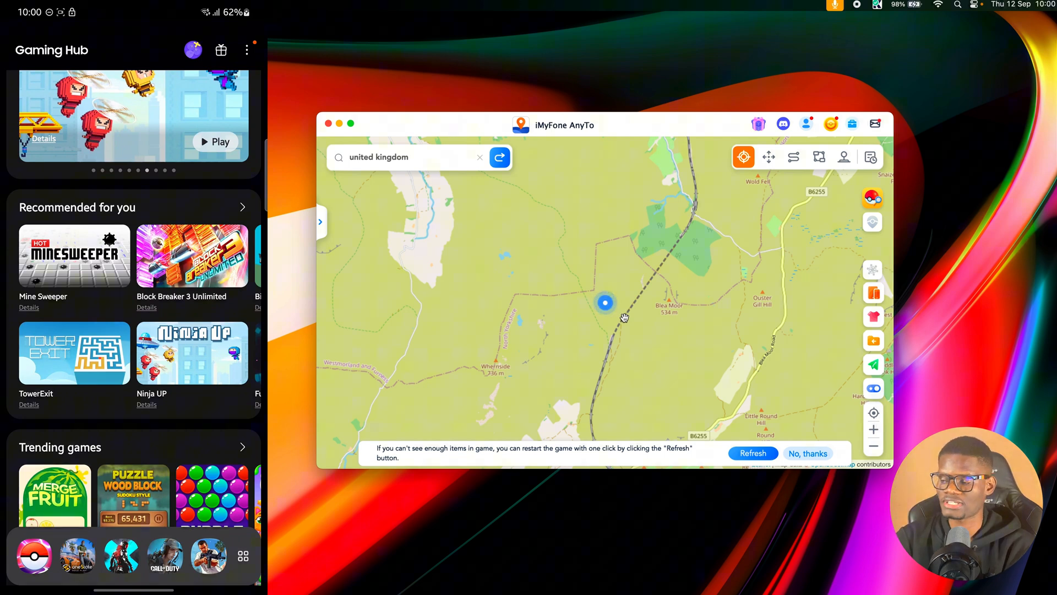
scroll("down", 3)
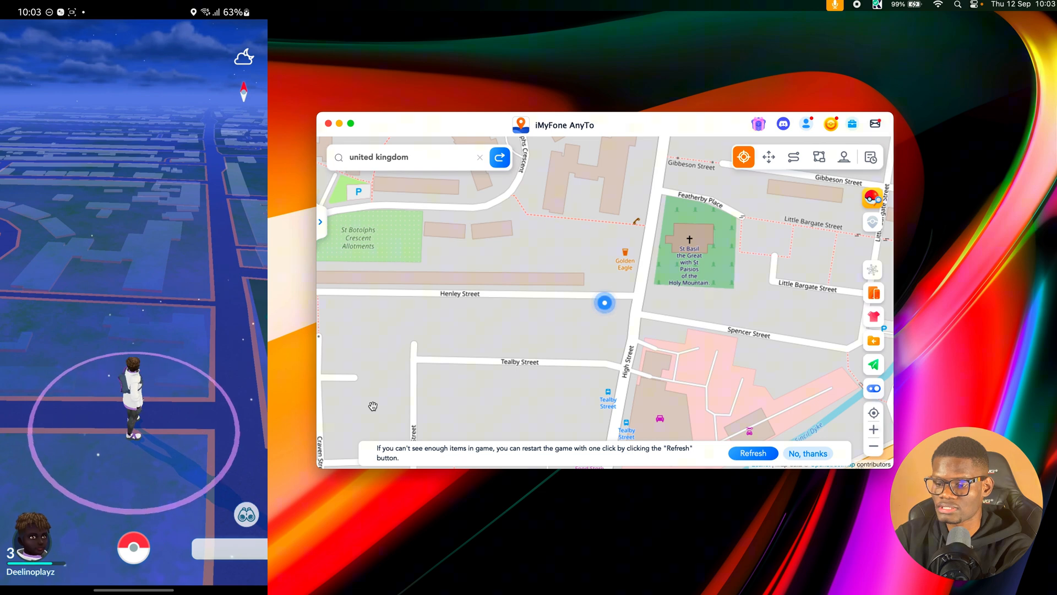
mouse_move(696, 340)
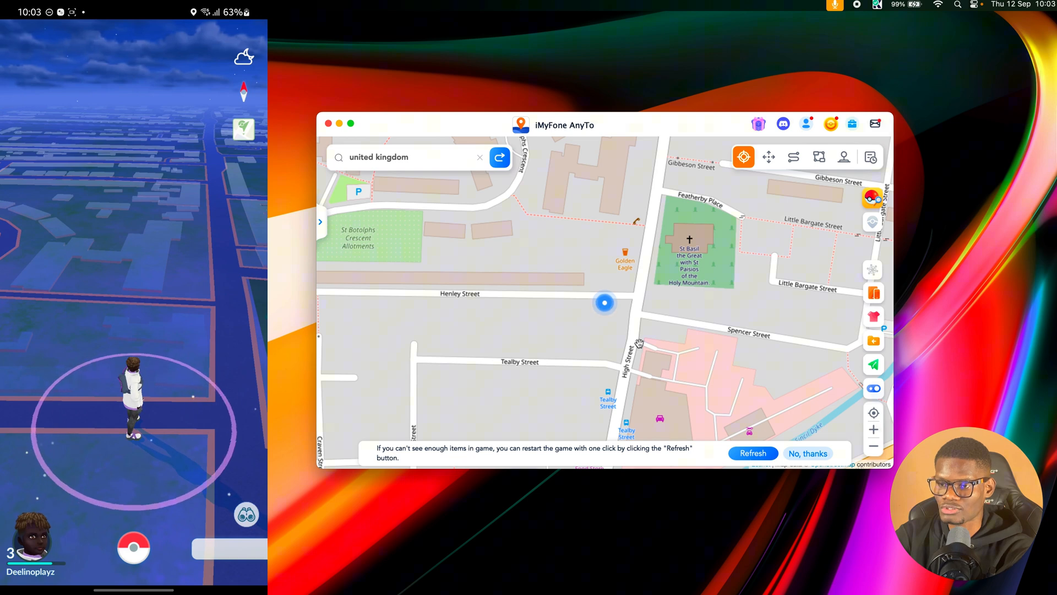
Answer 'No, thanks' to the tip about restarting the game to refresh items.
left_click(807, 452)
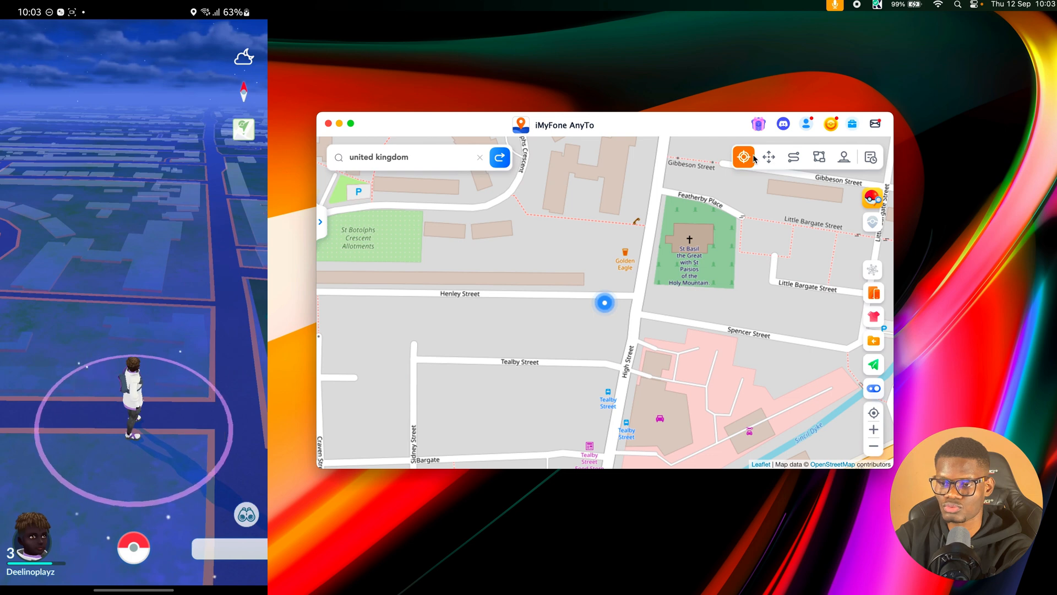
mouse_move(794, 158)
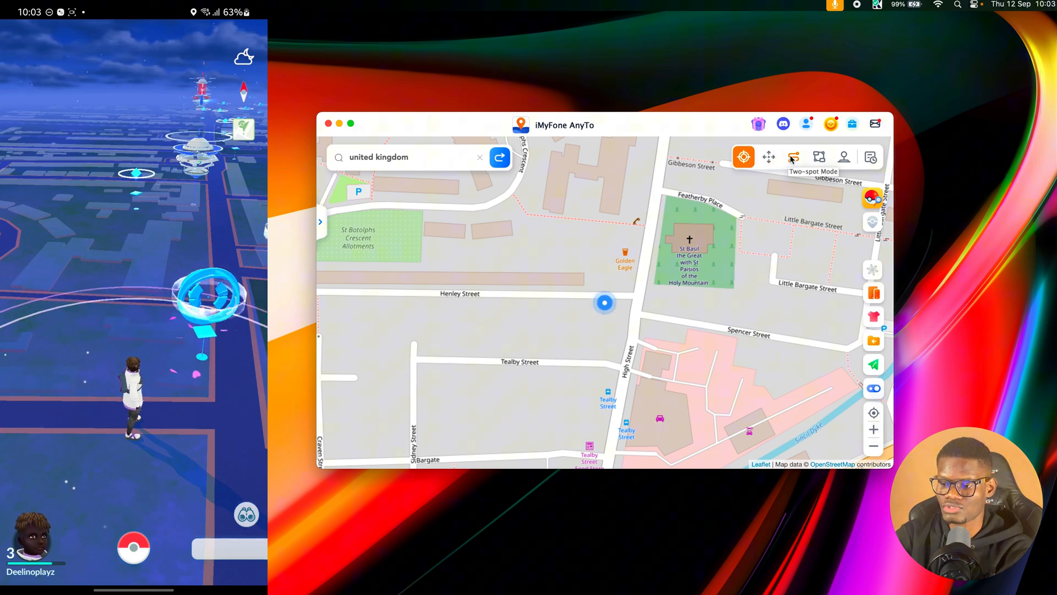
In Two-spot Mode, move the location from Henley Street to Tealby Street.
left_click(794, 157)
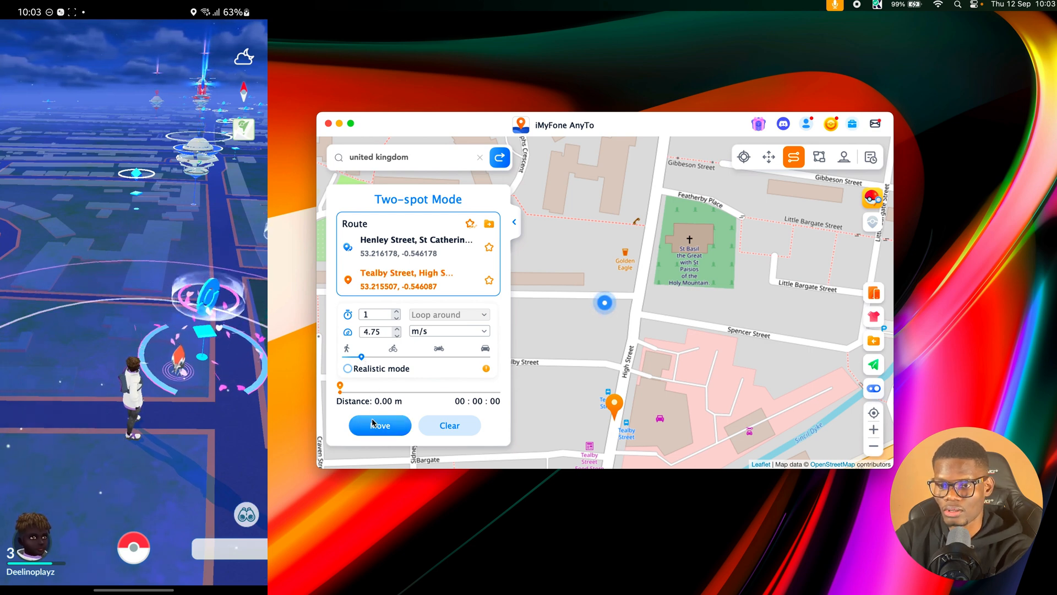
left_click(379, 425)
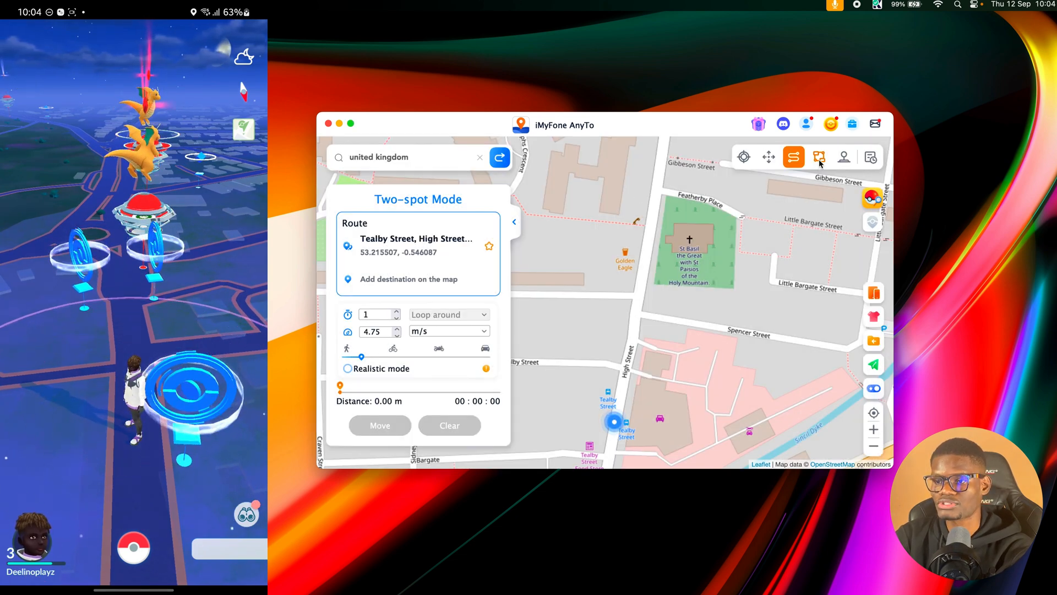
In Multi-spot Mode, mark six spots to Passage to India at 6.30 m/s and start moving.
left_click(819, 158)
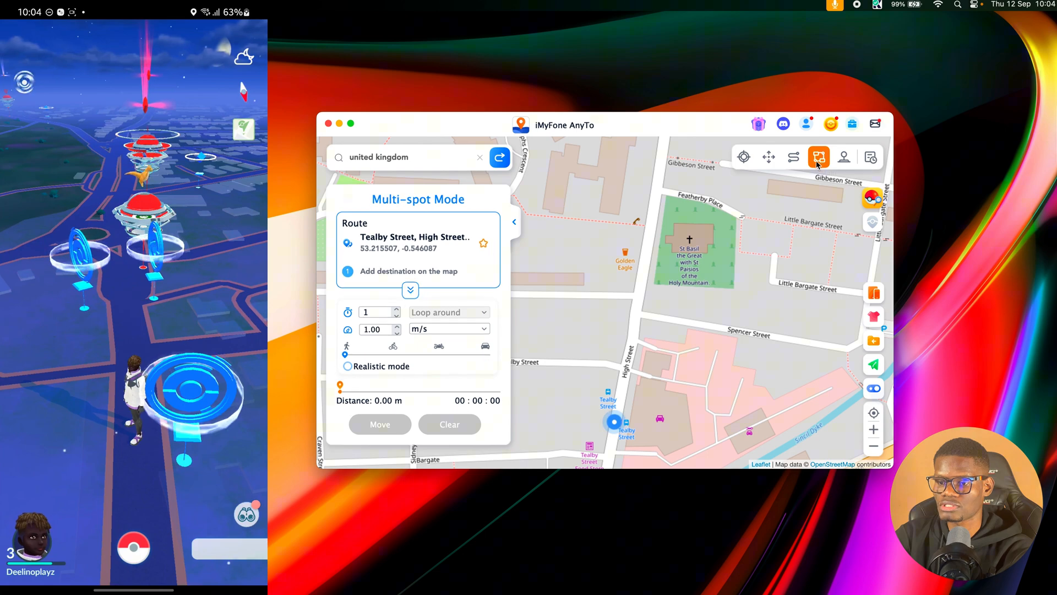
left_click(617, 311)
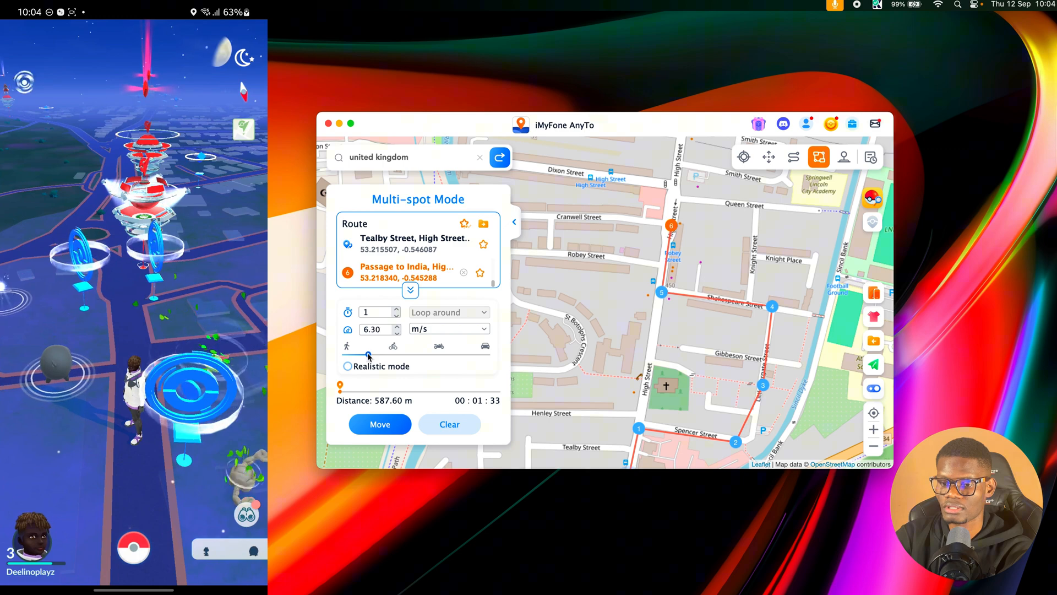
left_click(380, 424)
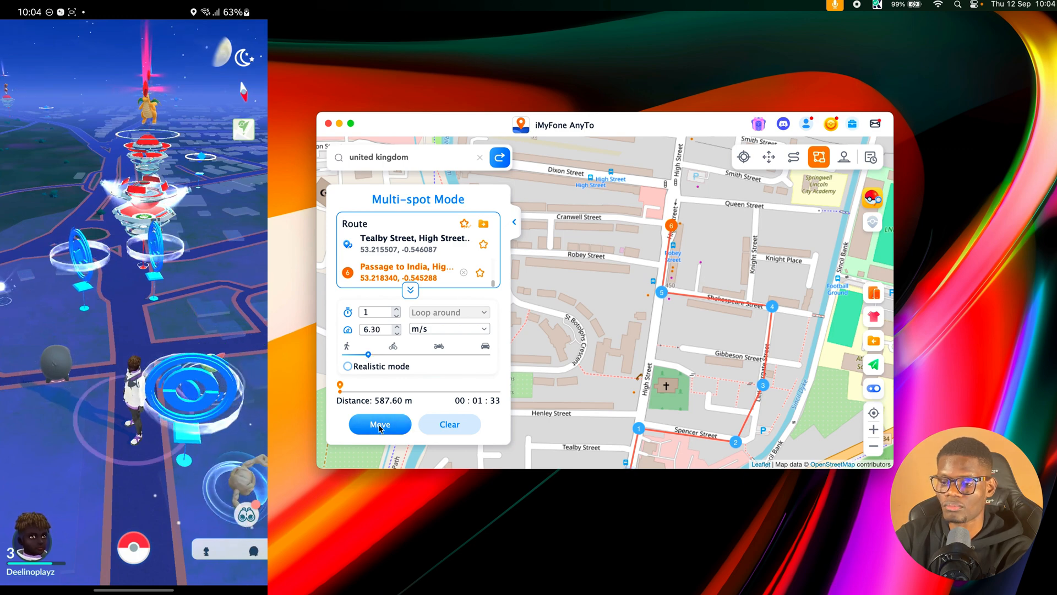
left_click(379, 425)
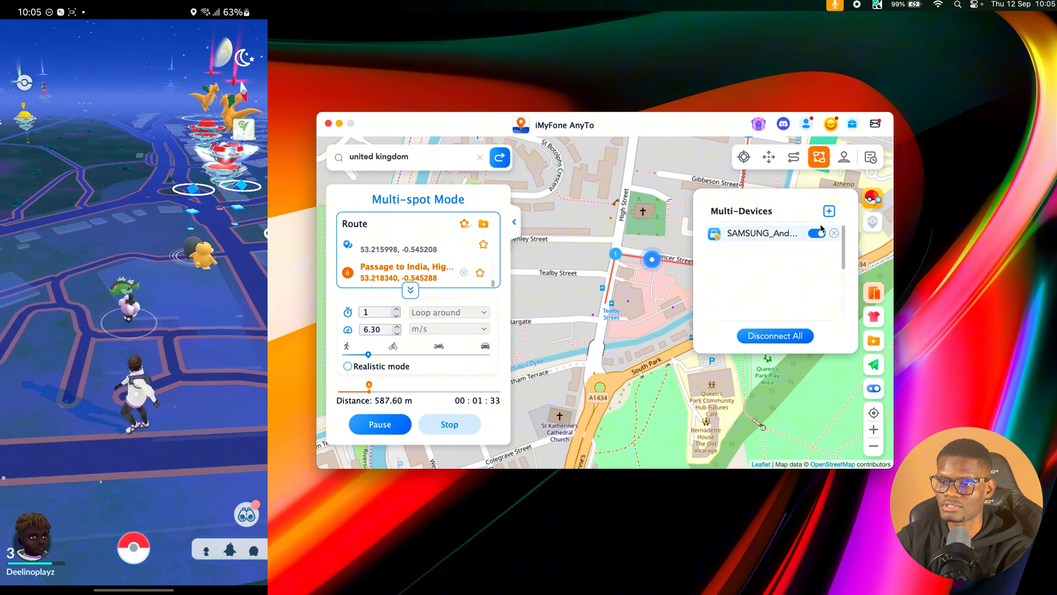
mouse_move(829, 212)
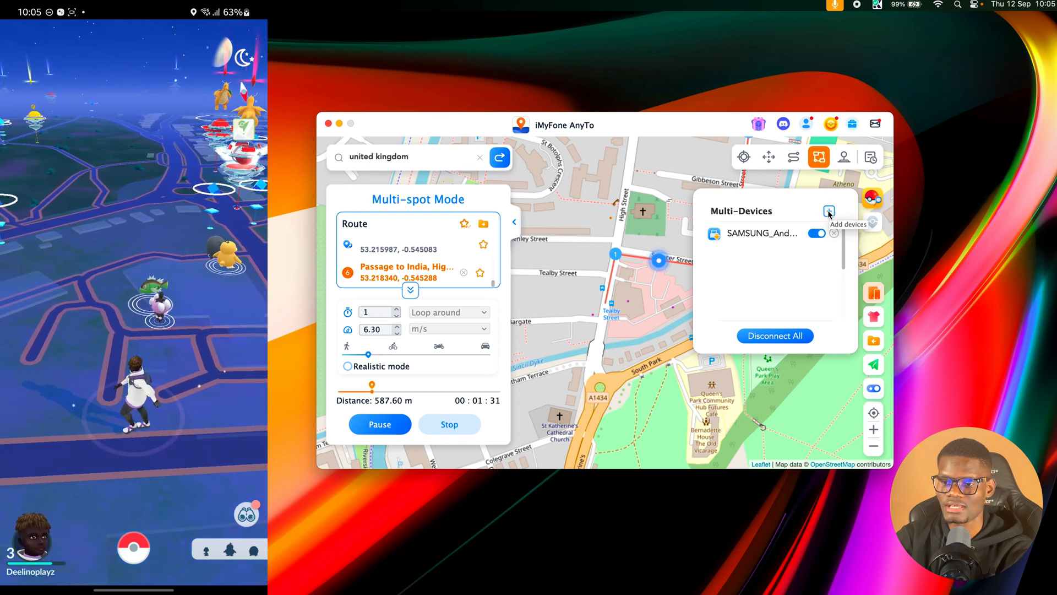